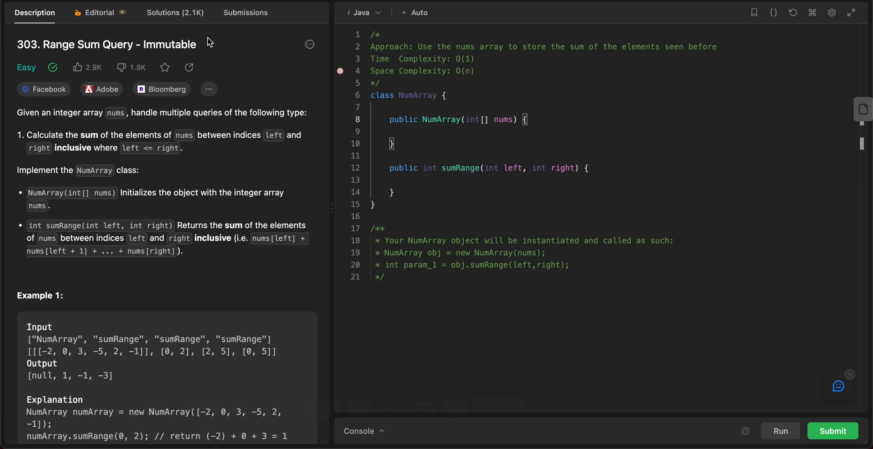
{"action": "mouse_move", "coordinate": [217, 45]}
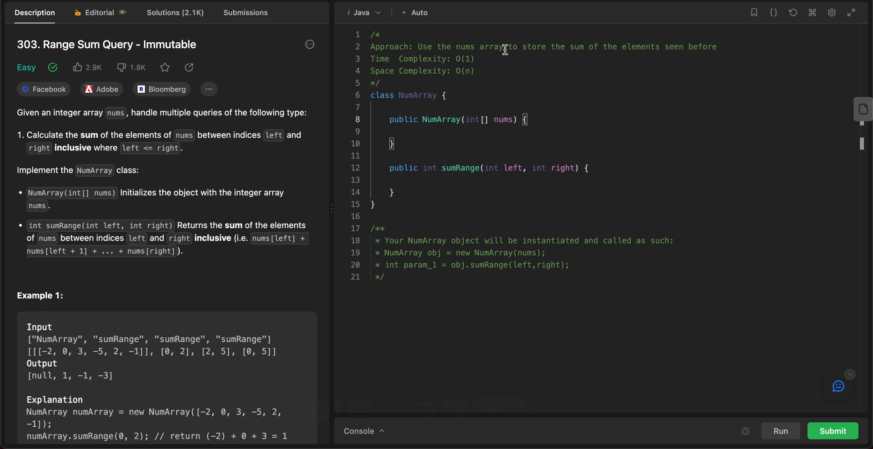
{"action": "mouse_move", "coordinate": [470, 49]}
{"action": "type", "text": "ew"}
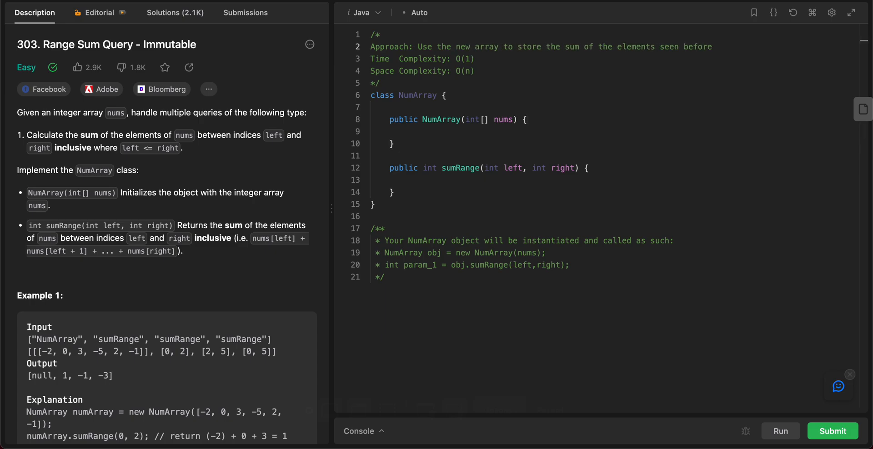
{"action": "mouse_move", "coordinate": [524, 49]}
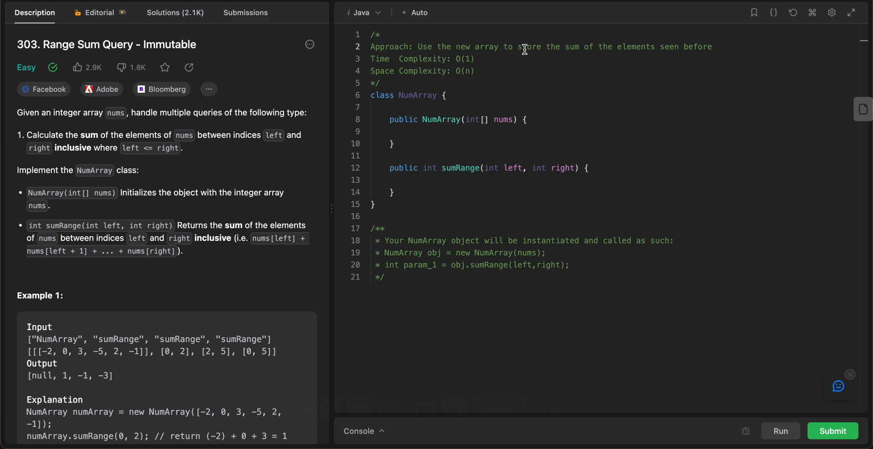
{"action": "mouse_move", "coordinate": [454, 79]}
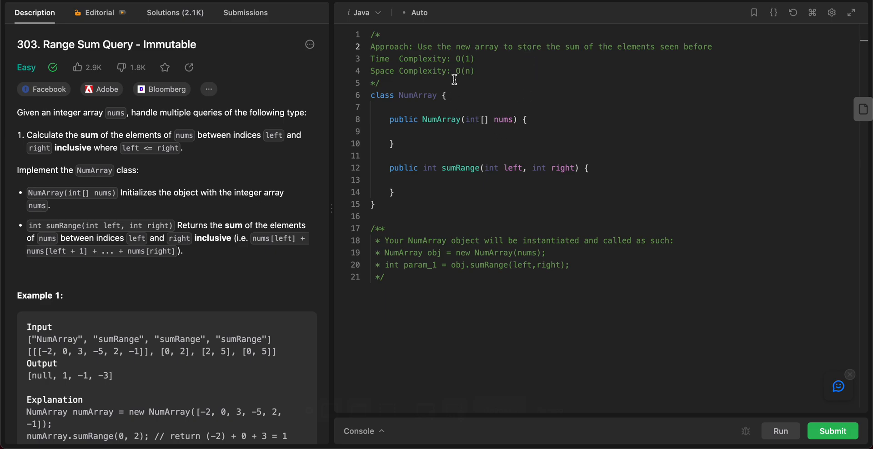
Step: Declare the field 'int[] sum;' at the top of the NumArray class
{"action": "key", "text": "Enter"}
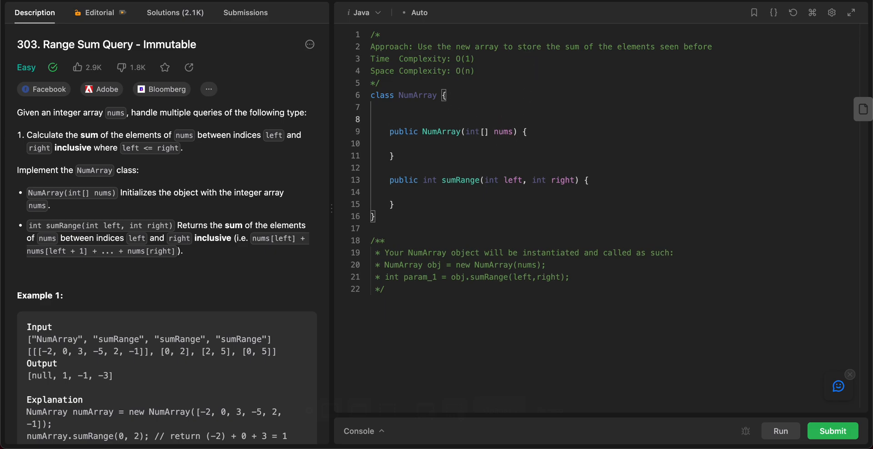
{"action": "type", "text": "int[] r"}
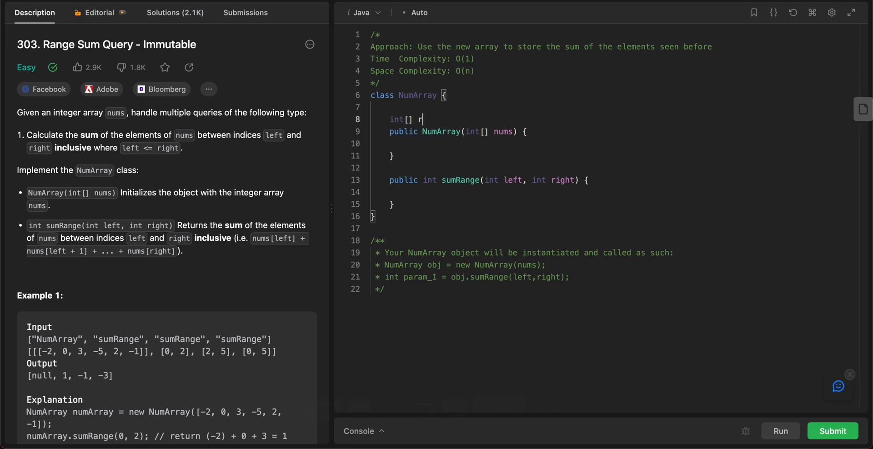
{"action": "type", "text": "s"}
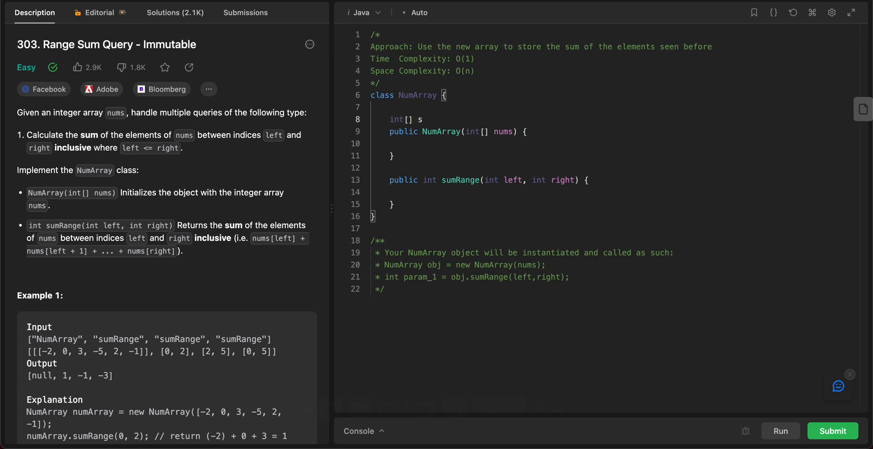
{"action": "type", "text": "um;"}
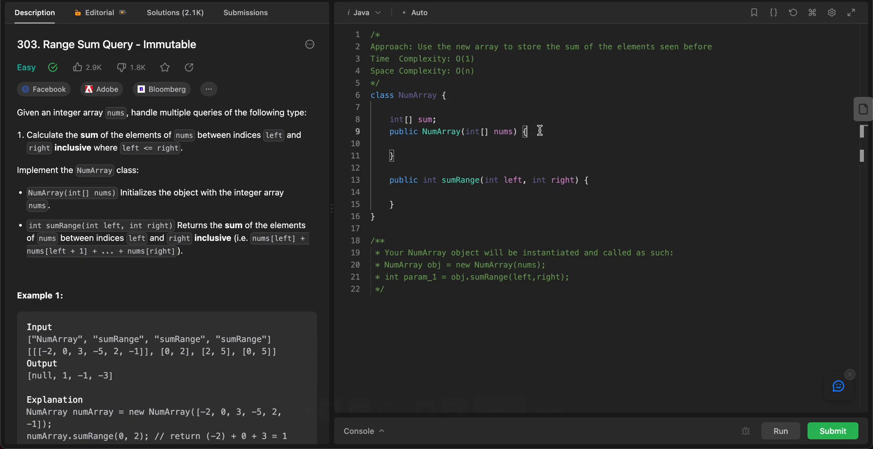
Step: In the constructor allocate the array as new int[nums.length]
{"action": "type", "text": "sum ="}
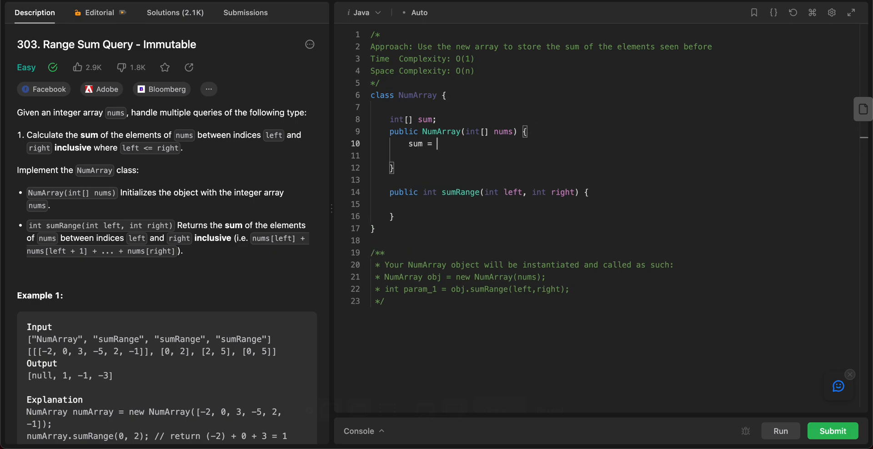
{"action": "type", "text": "num"}
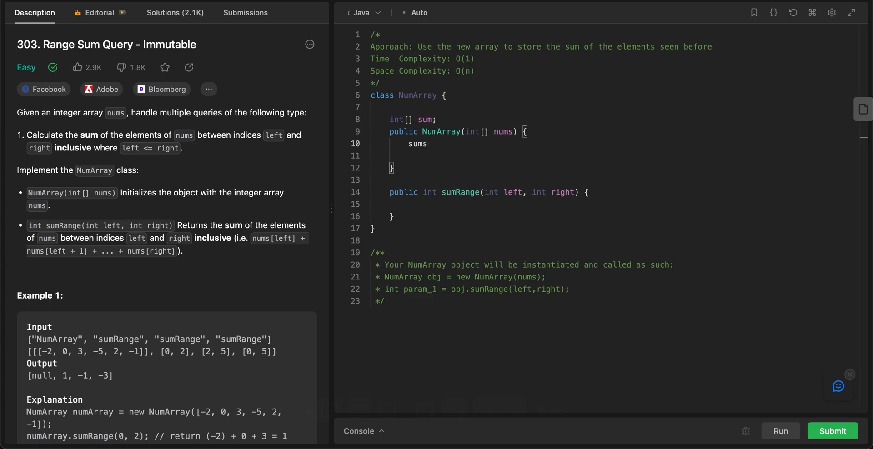
{"action": "type", "text": "[]"}
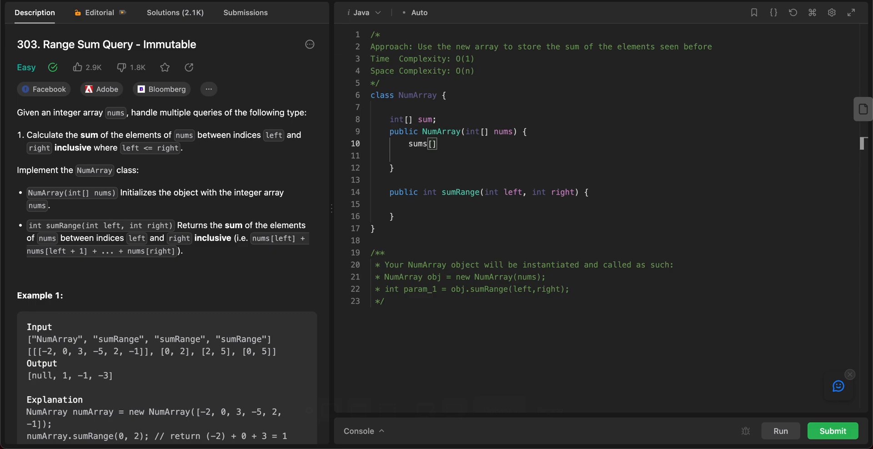
{"action": "type", "text": "="}
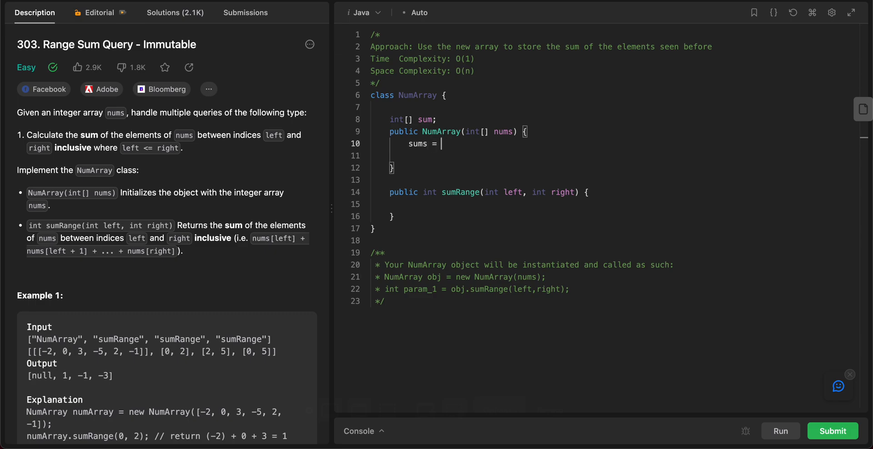
{"action": "type", "text": "new int[nums.length];"}
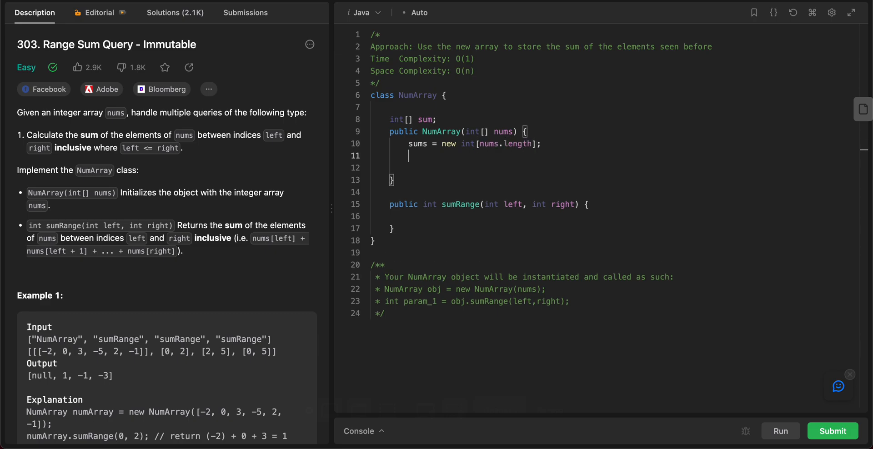
Step: Write the loop header for(int i = 0; i < nums.length; i++) {
{"action": "type", "text": "for(int i )"}
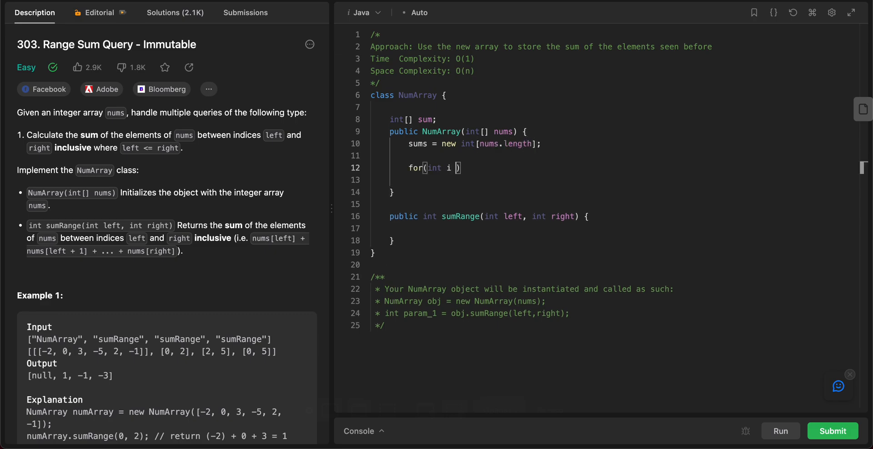
{"action": "type", "text": "= 0; i"}
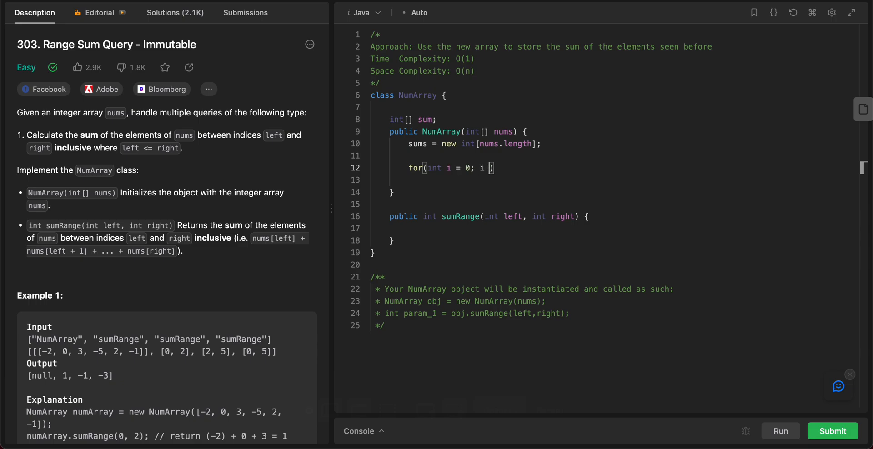
{"action": "type", "text": "< n"}
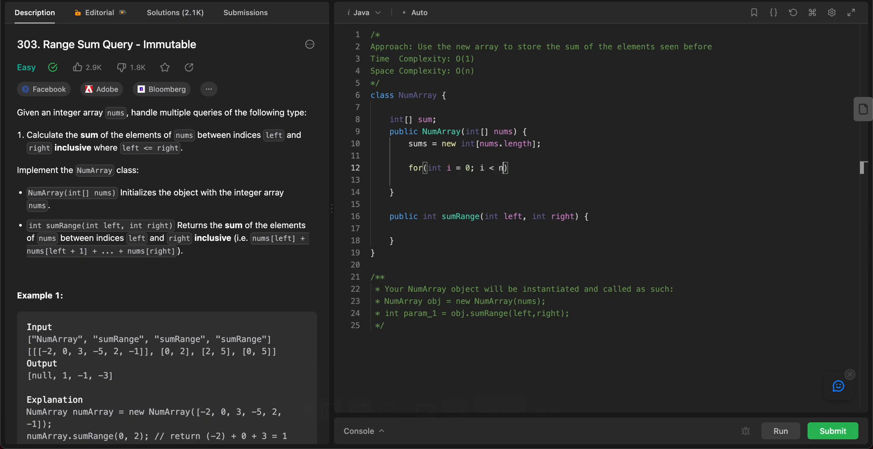
{"action": "type", "text": "ums.length; i"}
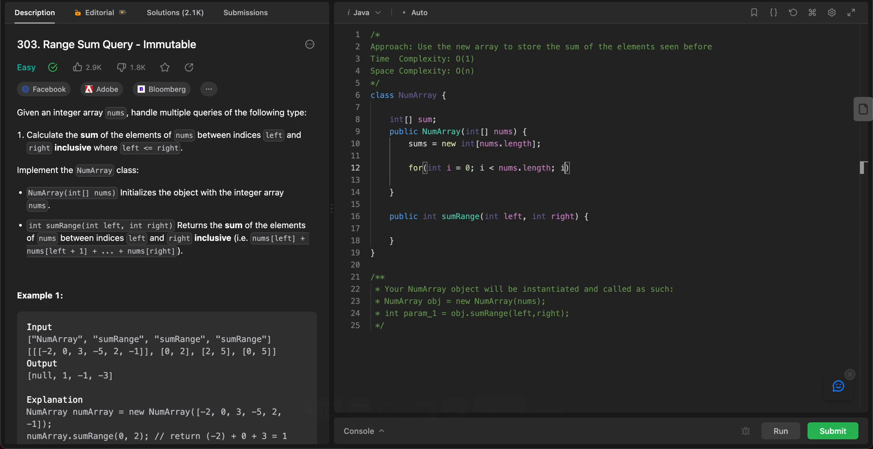
{"action": "type", "text": "++) {"}
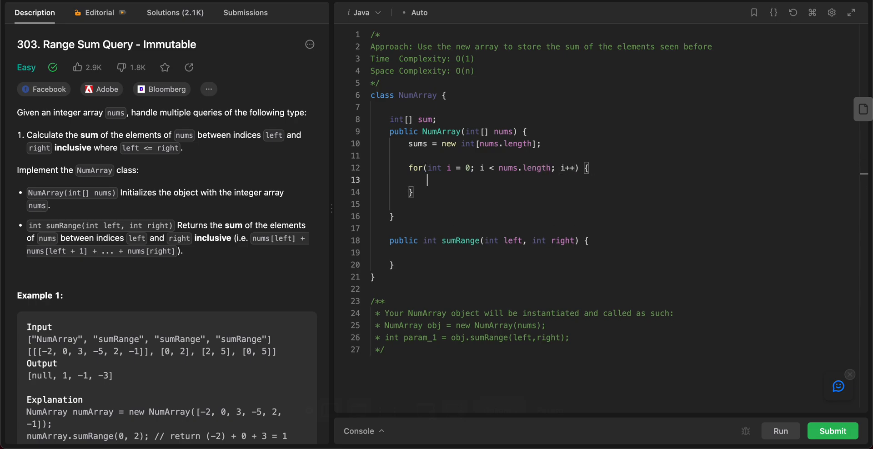
Step: Write the loop body sum[i] = nums[i] + sum[i - 1]; with sums corrected to sum
{"action": "type", "text": "sums"}
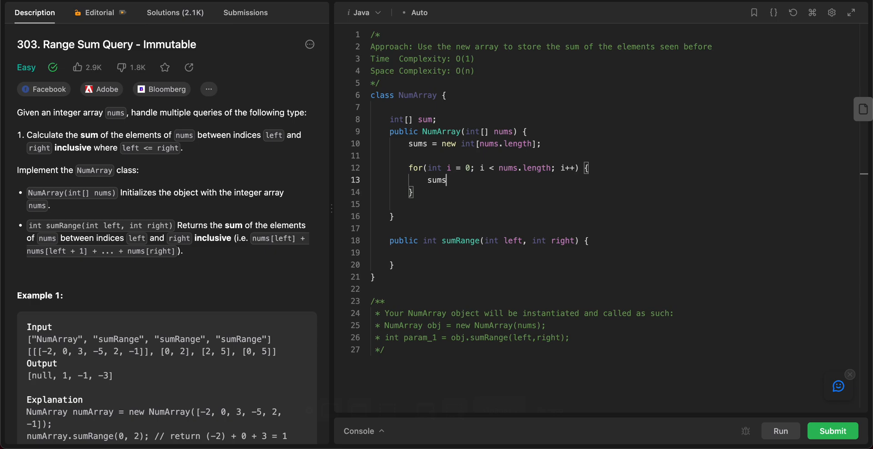
{"action": "type", "text": "[ i]"}
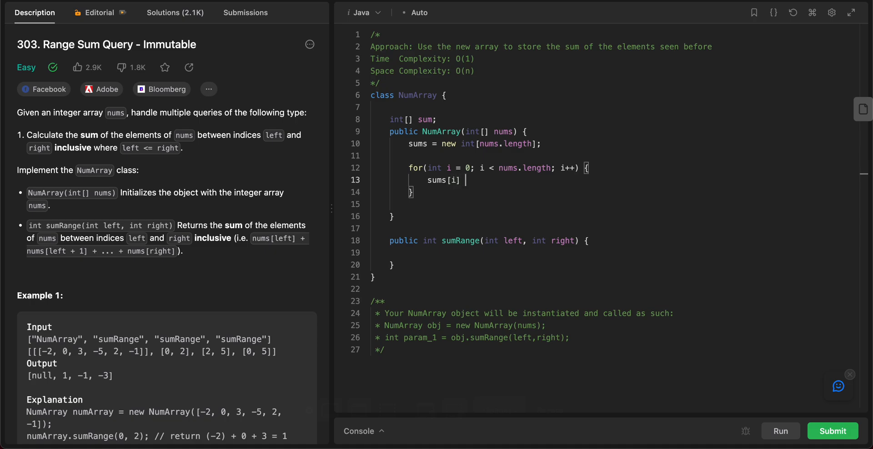
{"action": "type", "text": "= nums"}
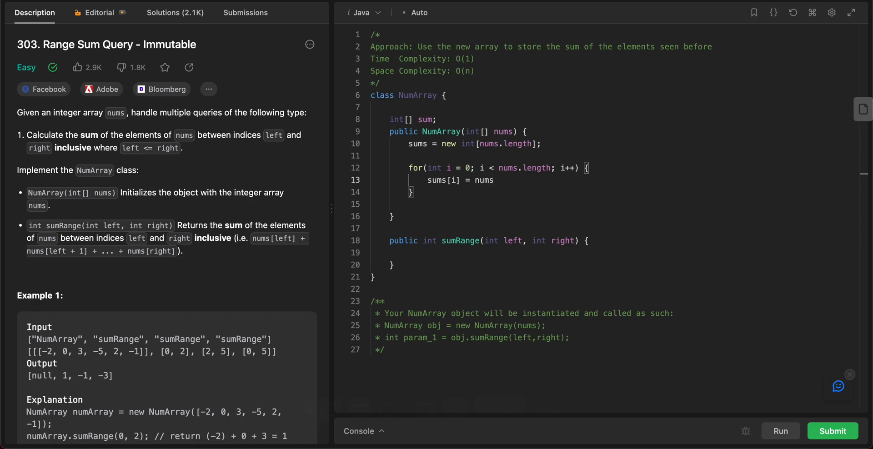
{"action": "type", "text": "[i]"}
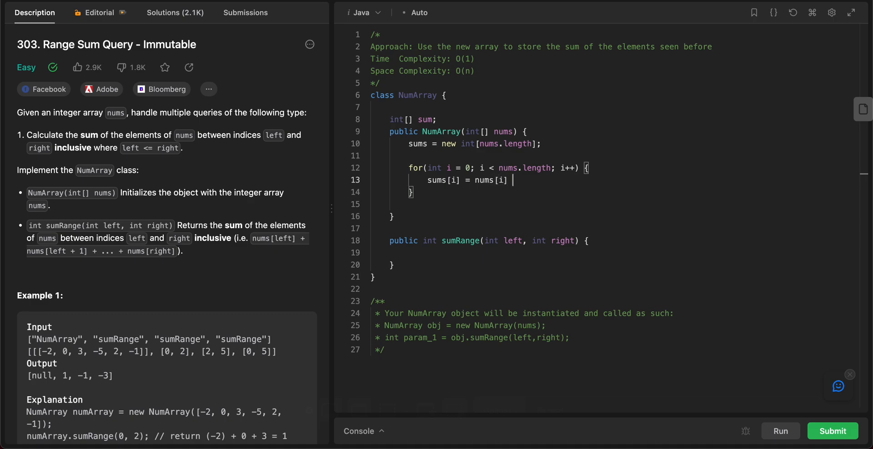
{"action": "type", "text": "+ nums"}
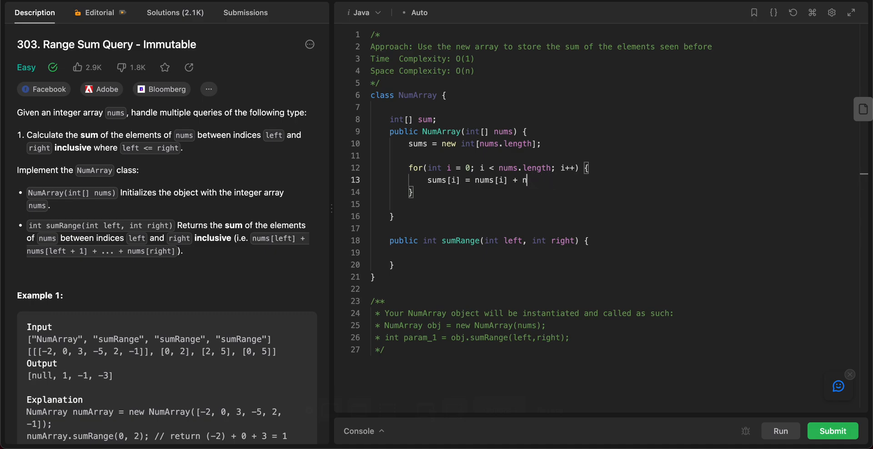
{"action": "type", "text": "ums"}
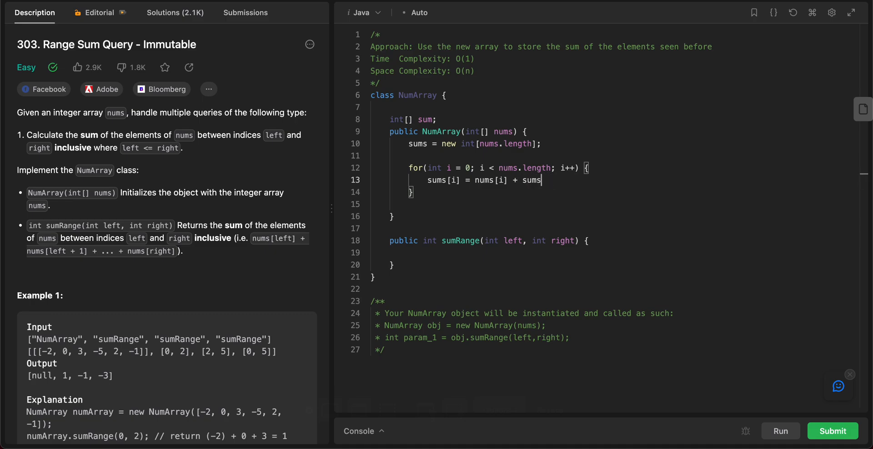
{"action": "type", "text": "[i -1]"}
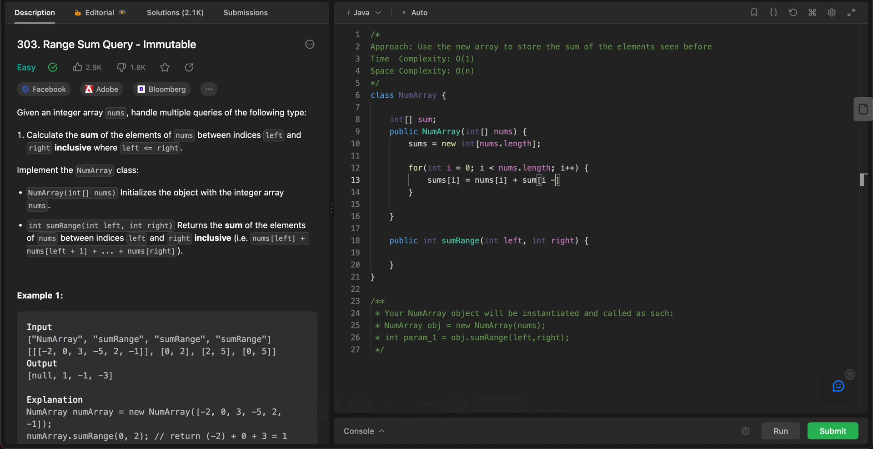
{"action": "type", "text": "1];"}
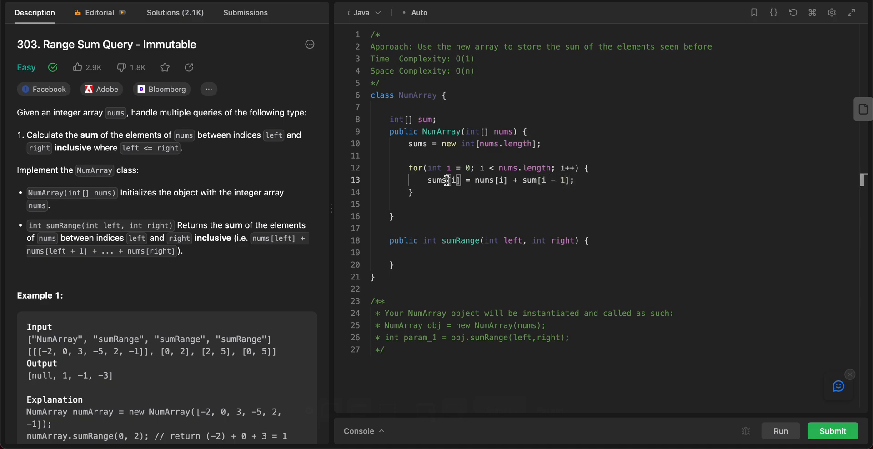
{"action": "key", "text": "Backspace"}
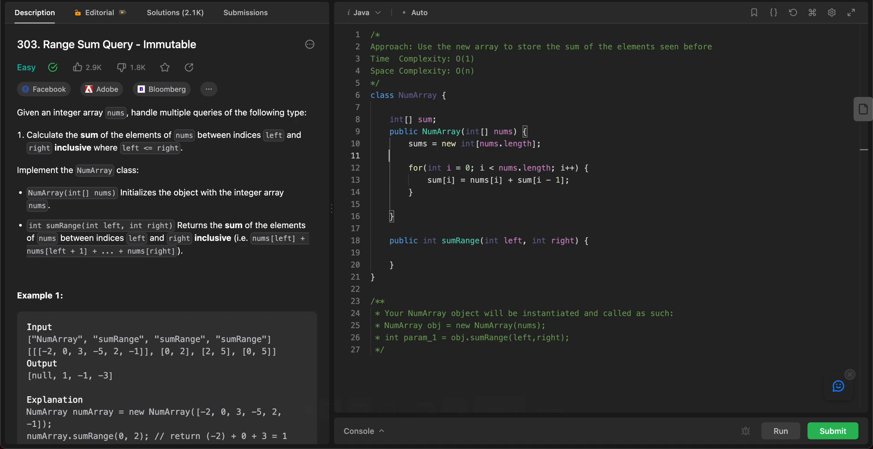
Step: Seed sum[0] = nums[0] before the loop, start i at 1, and rename sums to sum
{"action": "type", "text": "sum"}
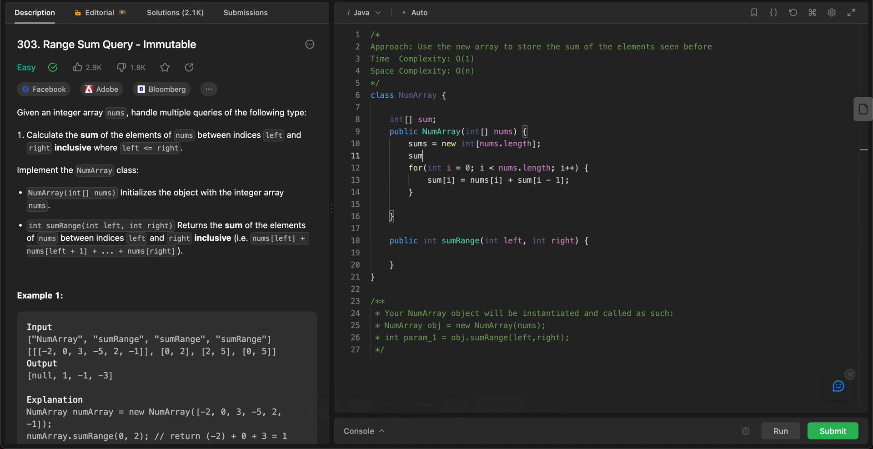
{"action": "type", "text": "[0] = nums[0];"}
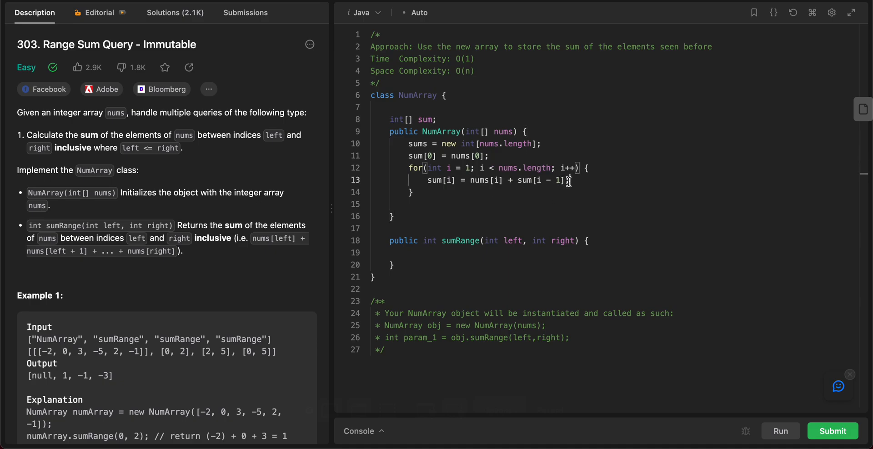
{"action": "triple_click", "coordinate": [496, 180]}
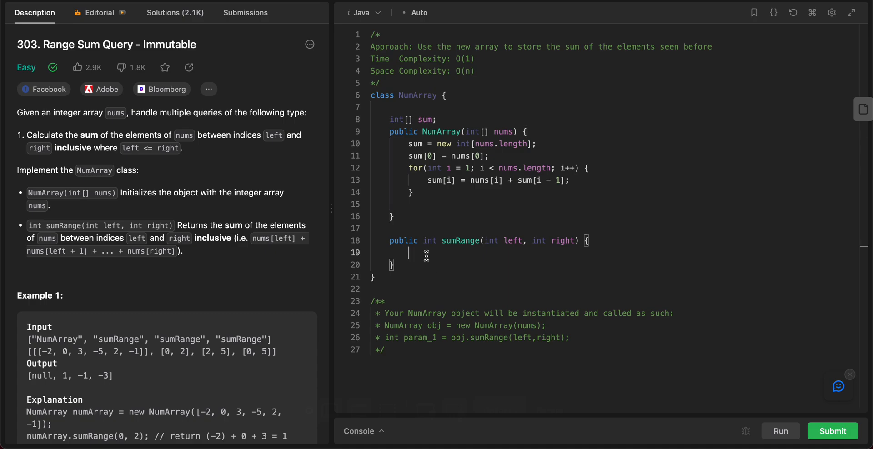
Step: In sumRange return sum[right] - sum[left - 1] when left > 0
{"action": "type", "text": "if"}
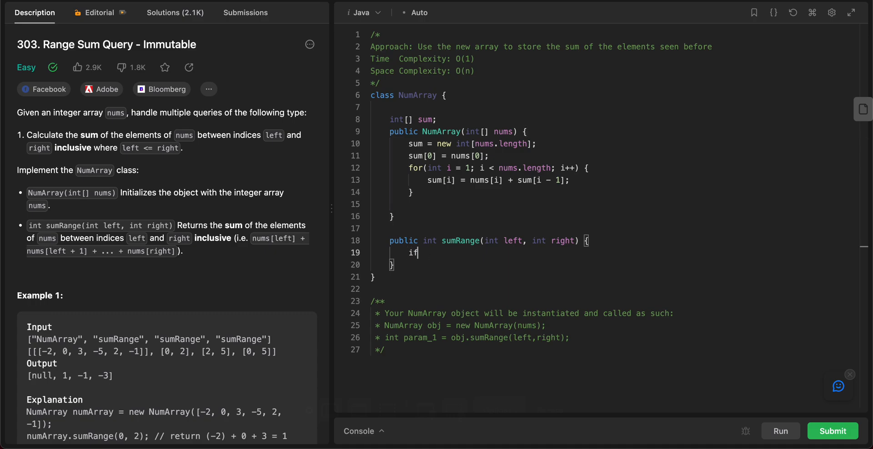
{"action": "type", "text": "(left"}
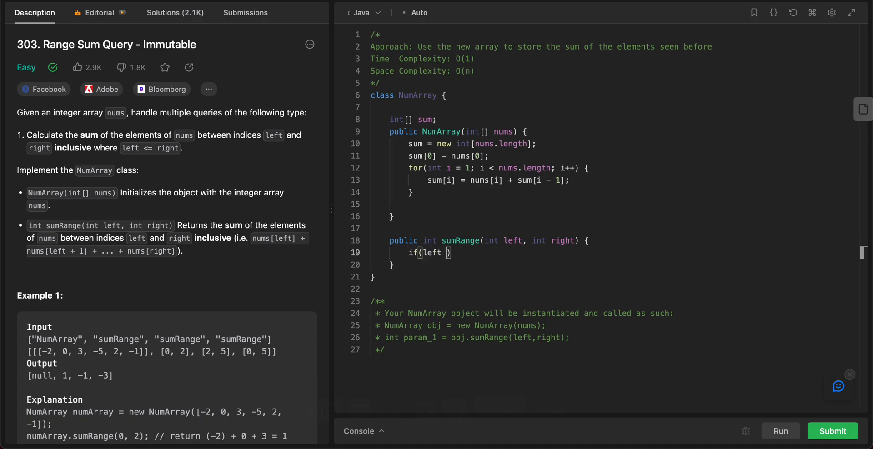
{"action": "type", "text": "> 0"}
{"action": "type", "text": "return"}
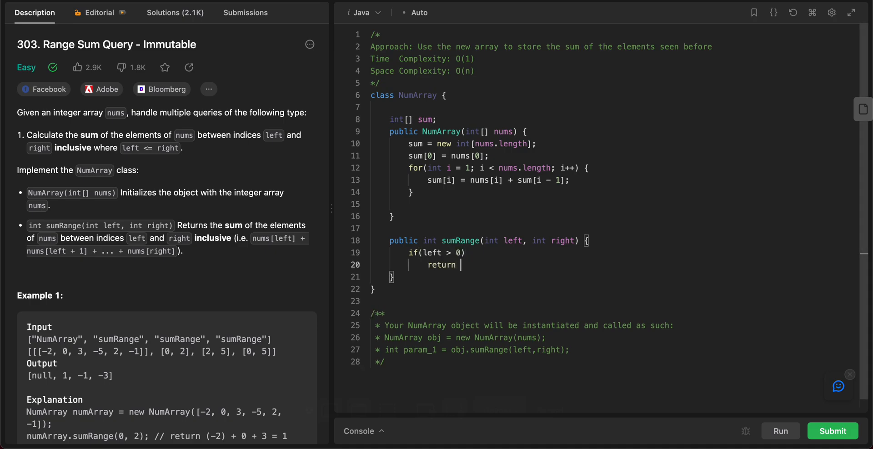
{"action": "key", "text": "Backspace"}
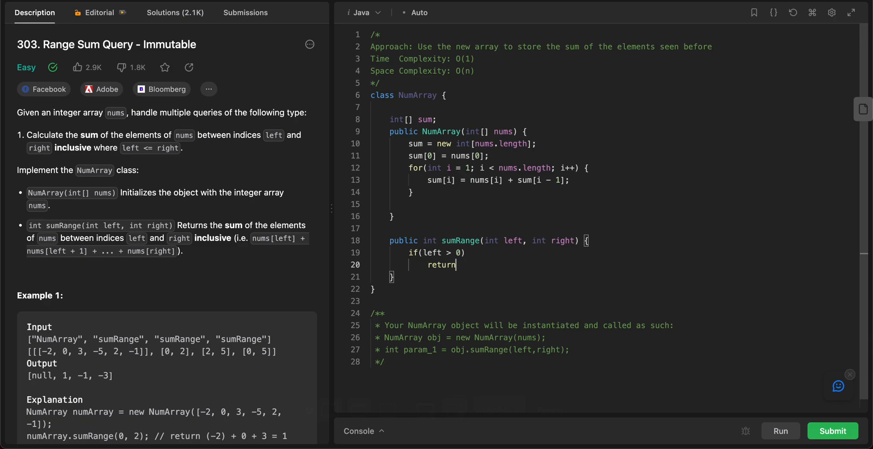
{"action": "type", "text": "sum"}
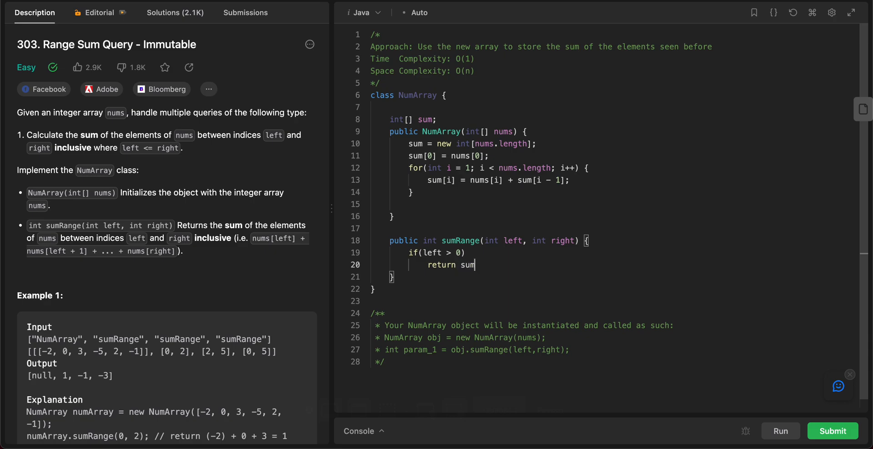
{"action": "type", "text": "[right]"}
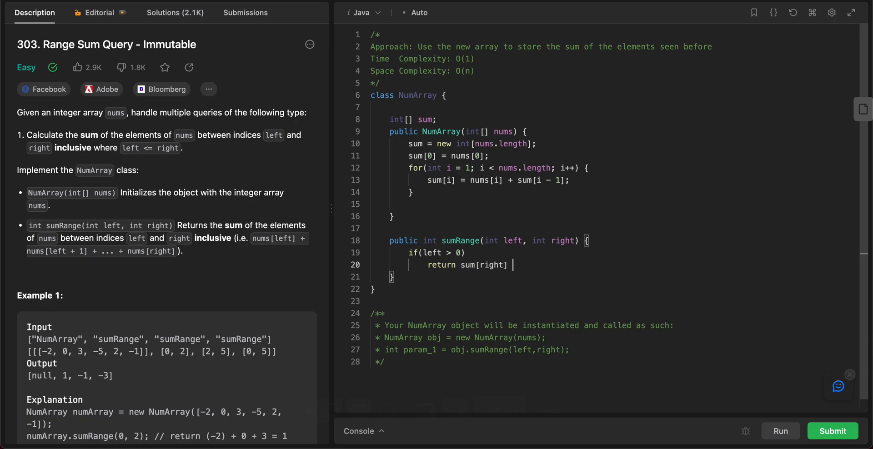
{"action": "type", "text": "- sum[l]"}
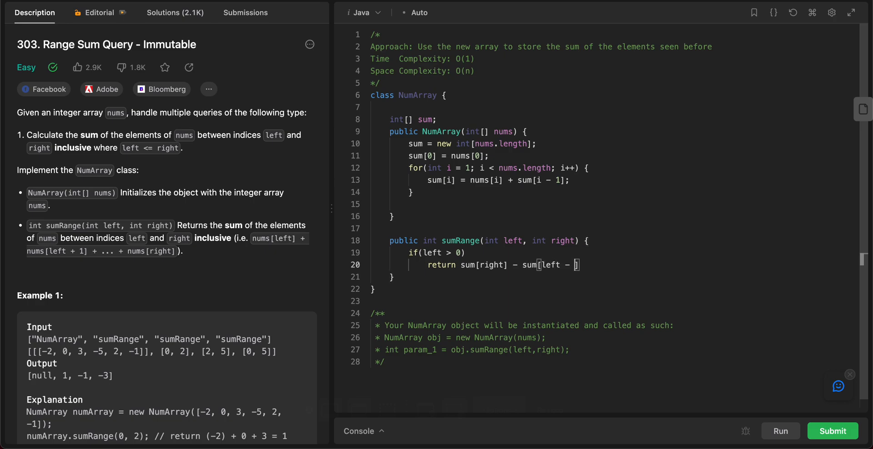
{"action": "type", "text": "1];"}
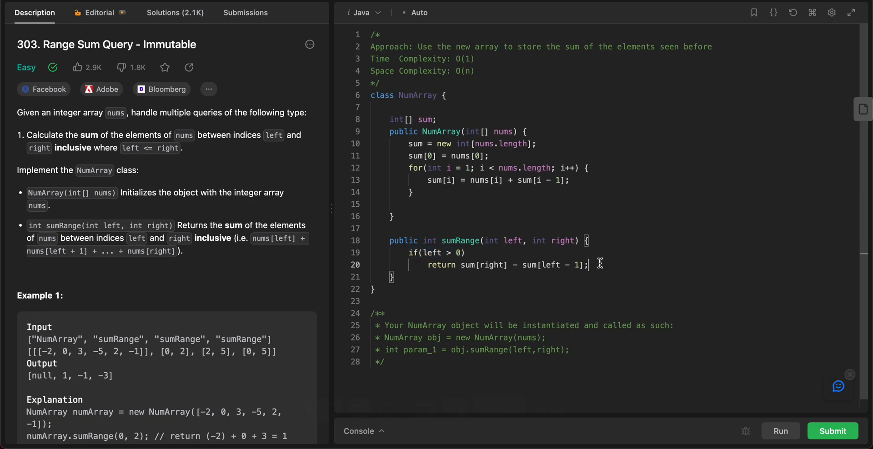
Step: Add the else branch returning sum[right]
{"action": "type", "text": "else"}
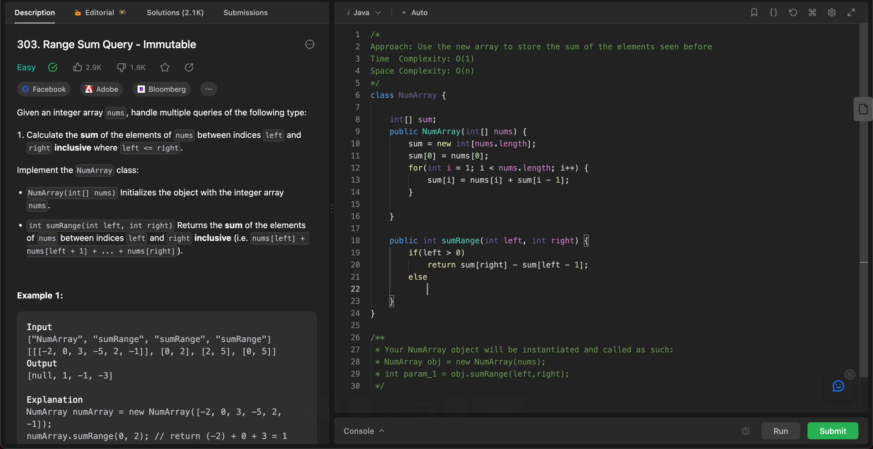
{"action": "type", "text": "return"}
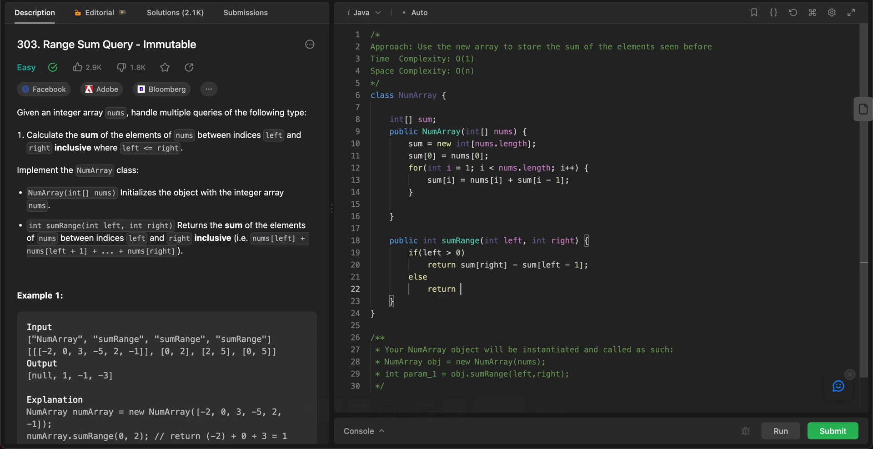
{"action": "type", "text": "sum[right];"}
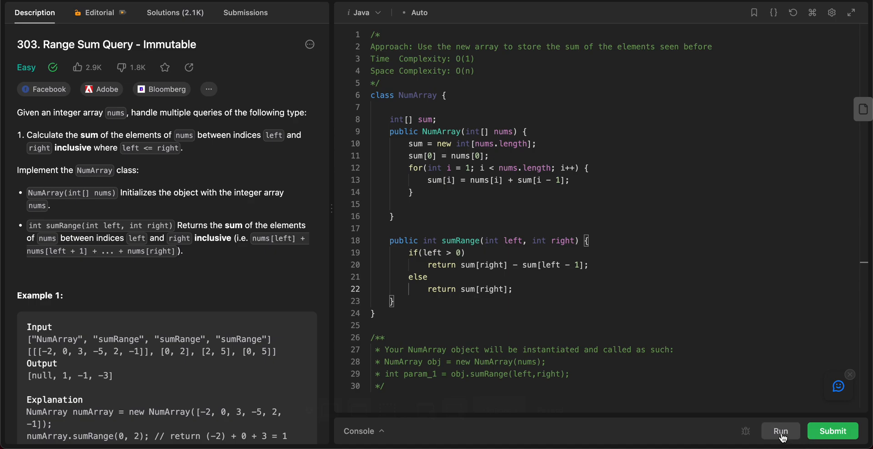
Step: Run the example testcase matching [null,1,-1,-3], then submit and get Accepted at 9 ms
{"action": "left_click", "coordinate": [780, 431]}
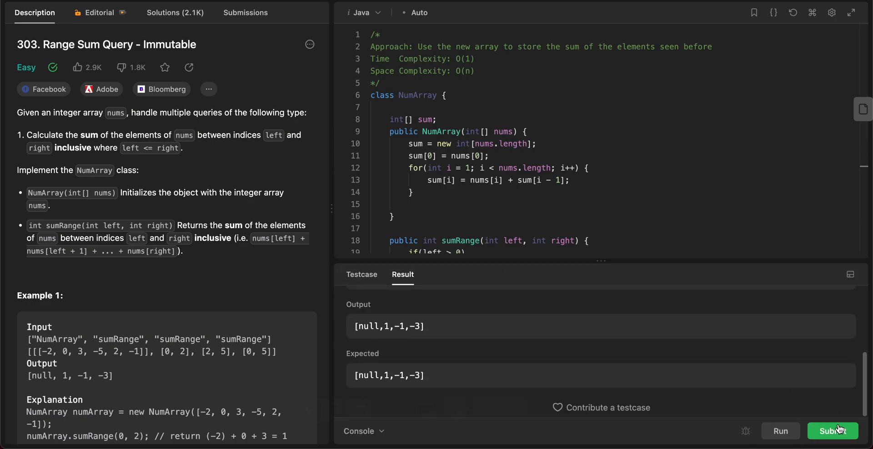
{"action": "left_click", "coordinate": [833, 431]}
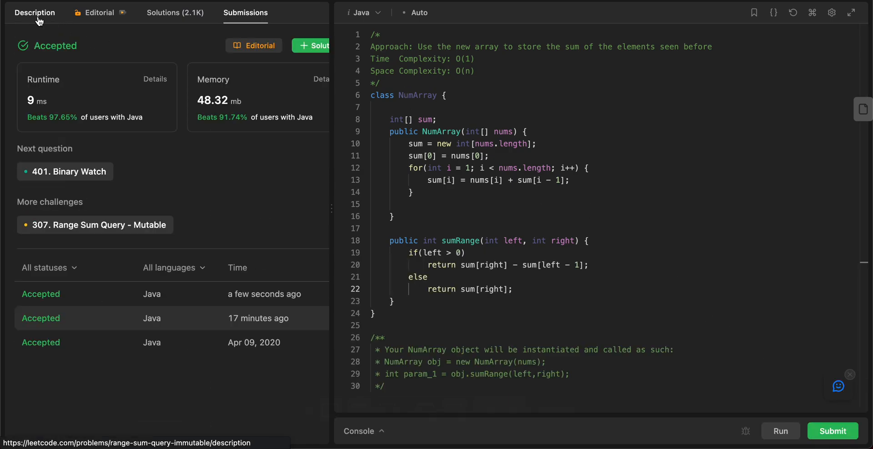
Step: Return to the 303 problem description and select the constructor's initialization and loop lines
{"action": "left_click", "coordinate": [34, 11]}
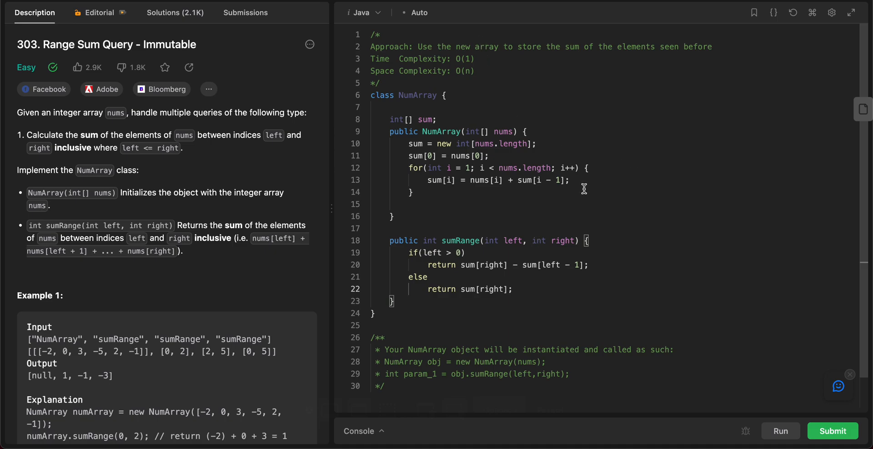
{"action": "left_click_drag", "start_coordinate": [412, 144], "coordinate": [411, 191]}
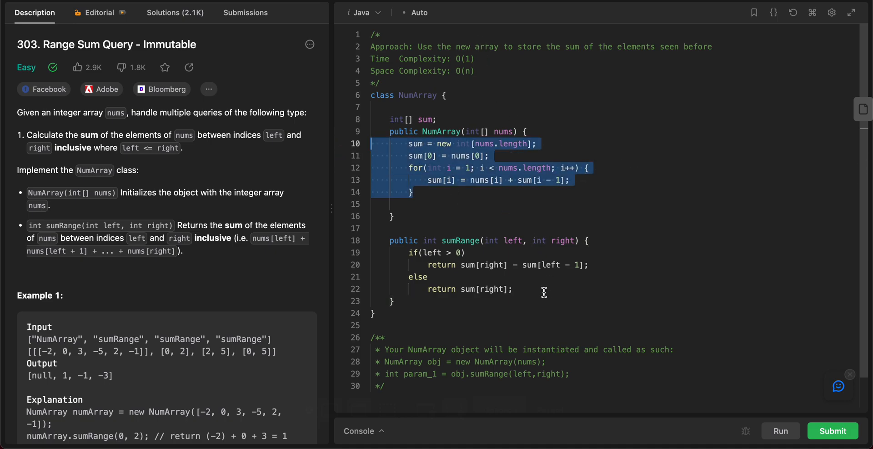